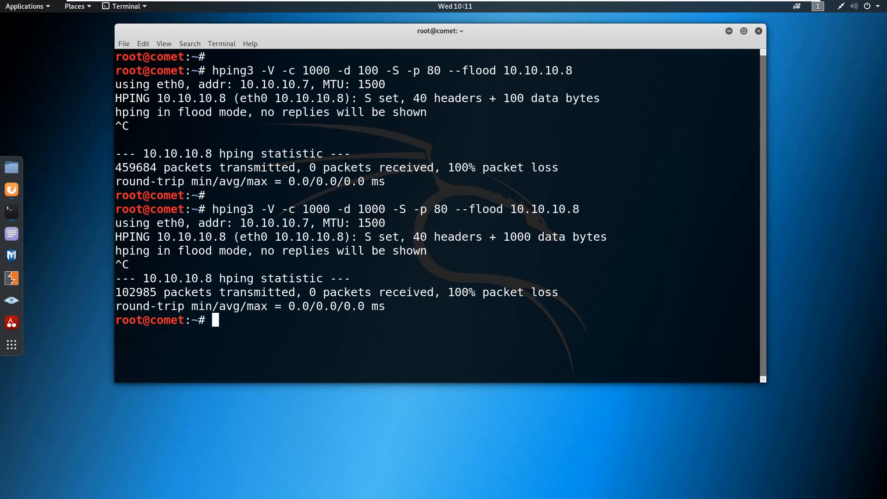
Run 'clear' at the root prompt to wipe the hping3 flood output.
text(cle)
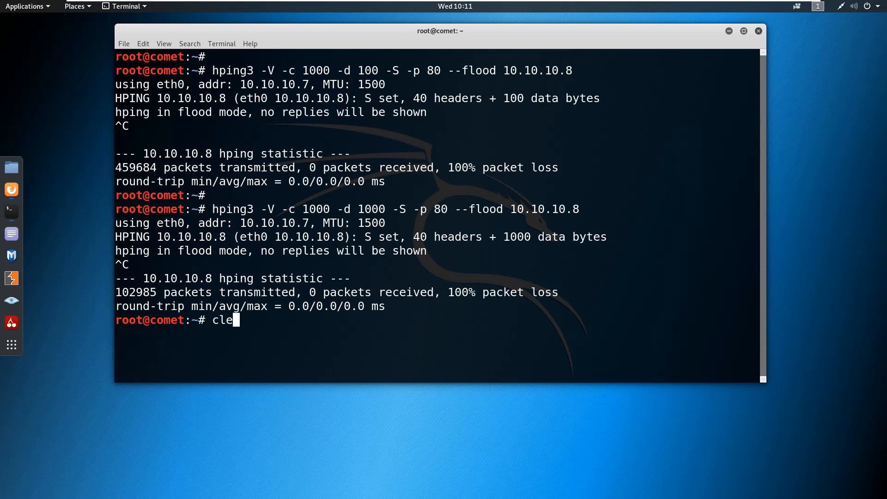
text(ar)
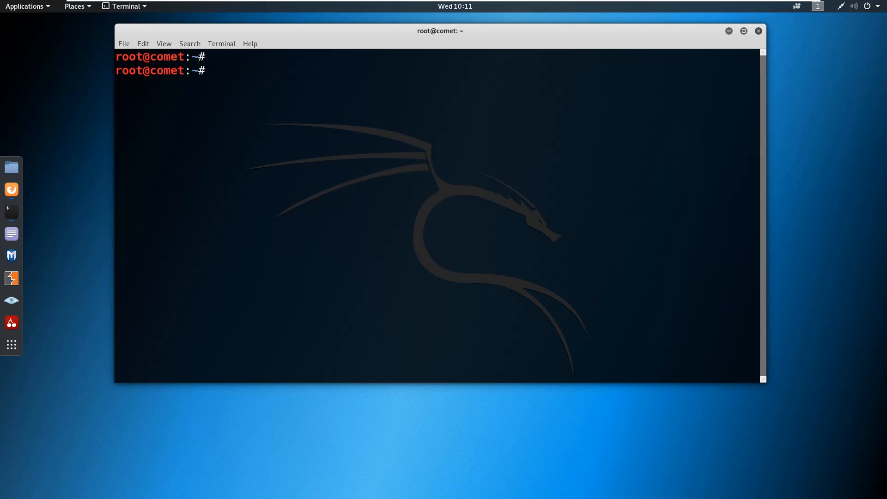
Start setoolkit, accept the terms with 'y', and choose 1) Social-Engineering Attacks.
text(setoolkit)
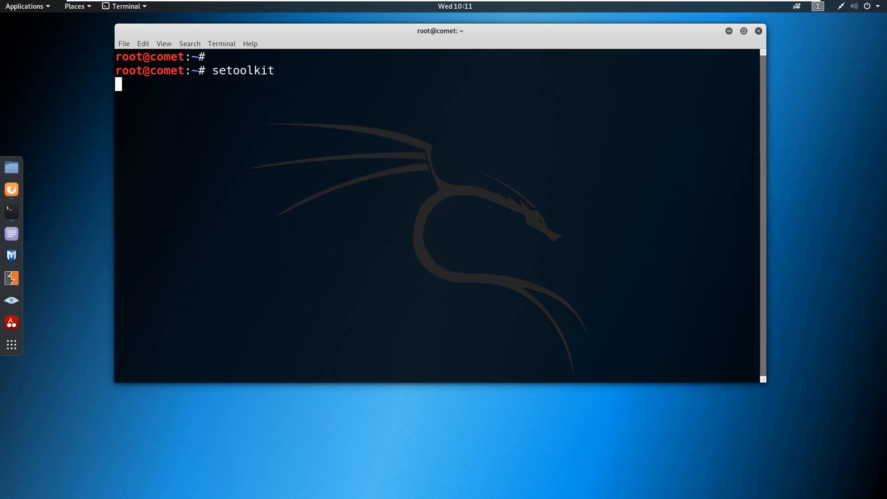
key(Return)
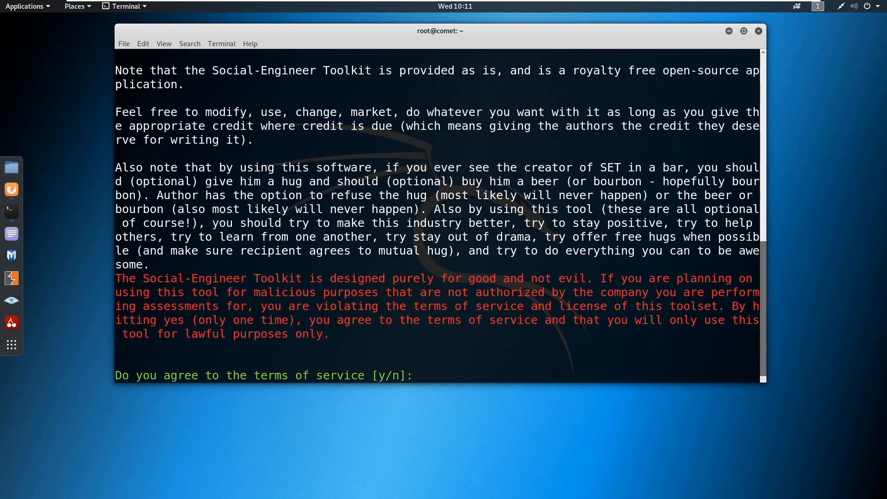
text(y)
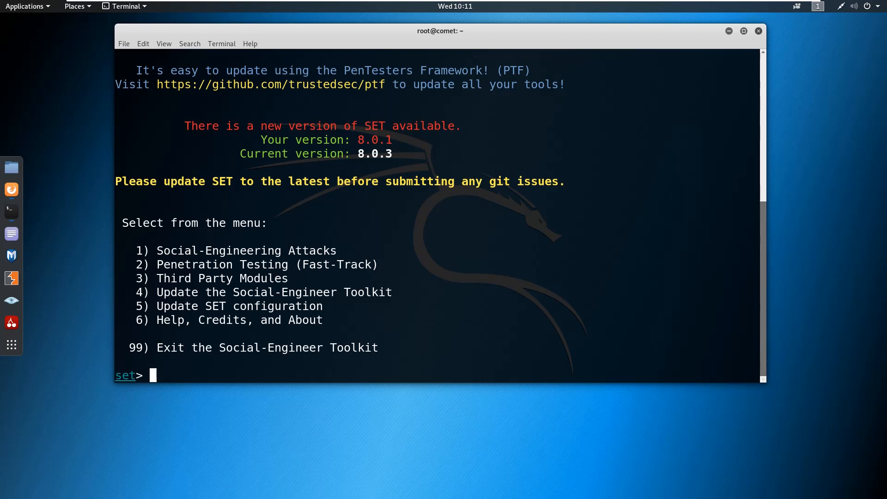
text(1)
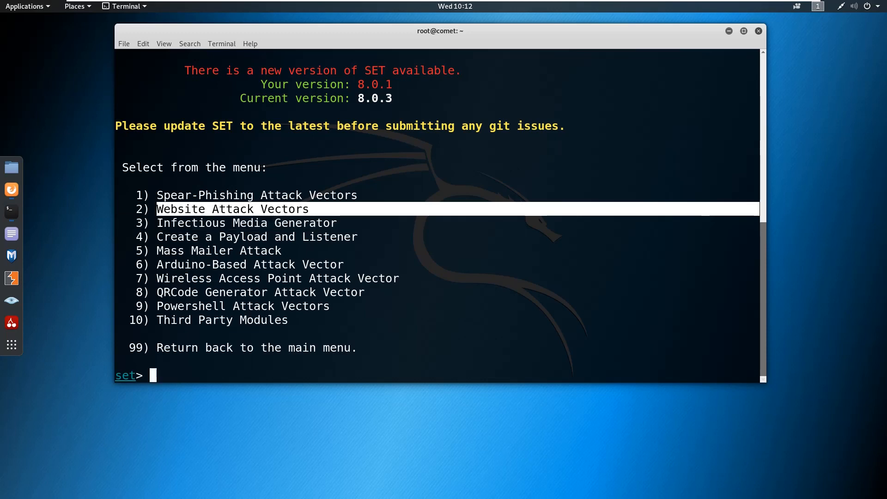
Choose 2) Website Attack Vectors, then 3) Credential Harvester Attack Method.
text(2)
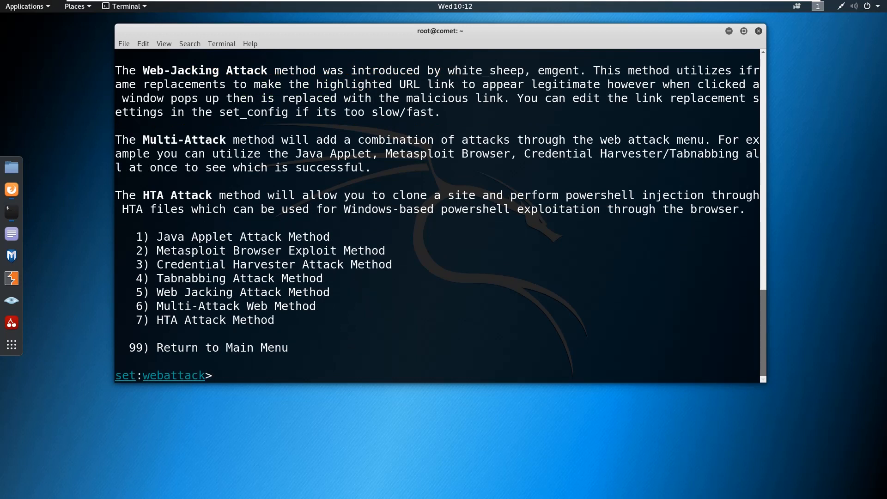
double_click(226, 264)
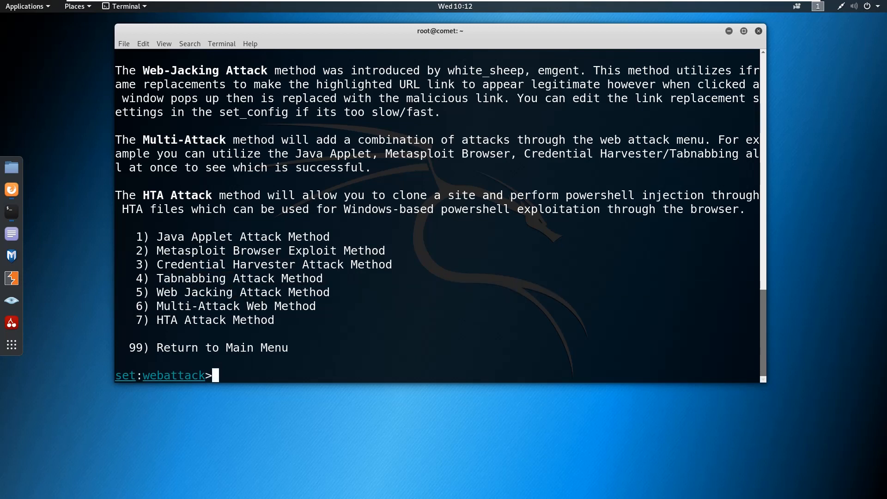
text(3)
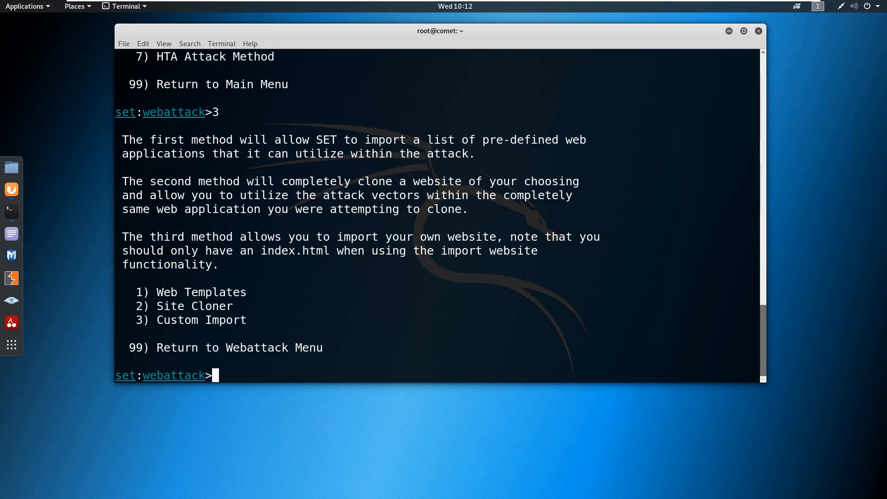
Choose 2) Site Cloner so the harvester asks for the POST-back IP.
text(2)
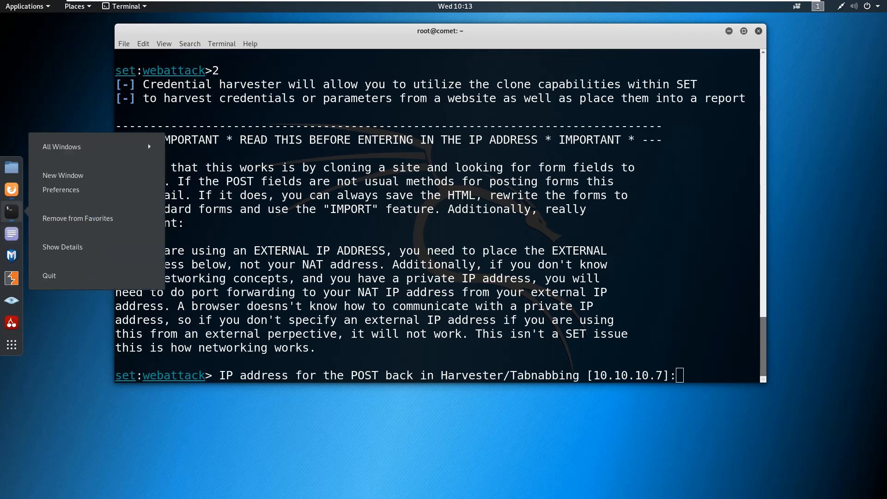
Run 'ip addr' in a second terminal and grab eth0's address 10.10.10.7.
click(63, 175)
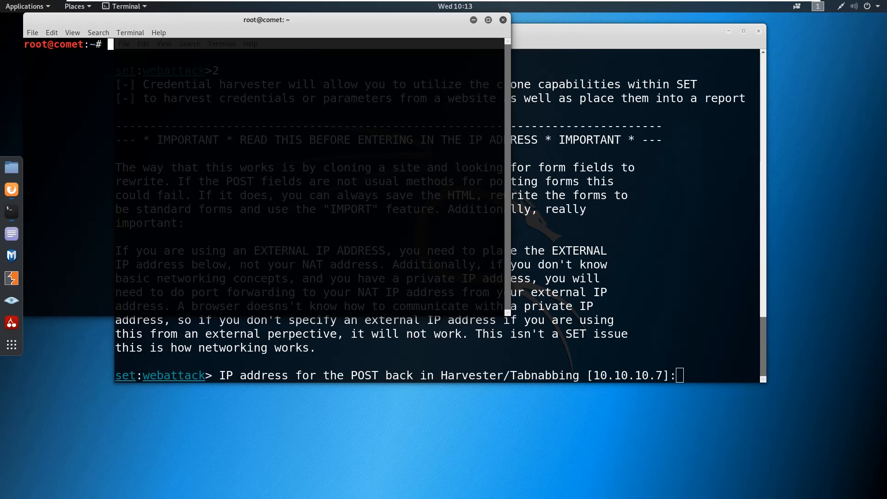
text(ip addr)
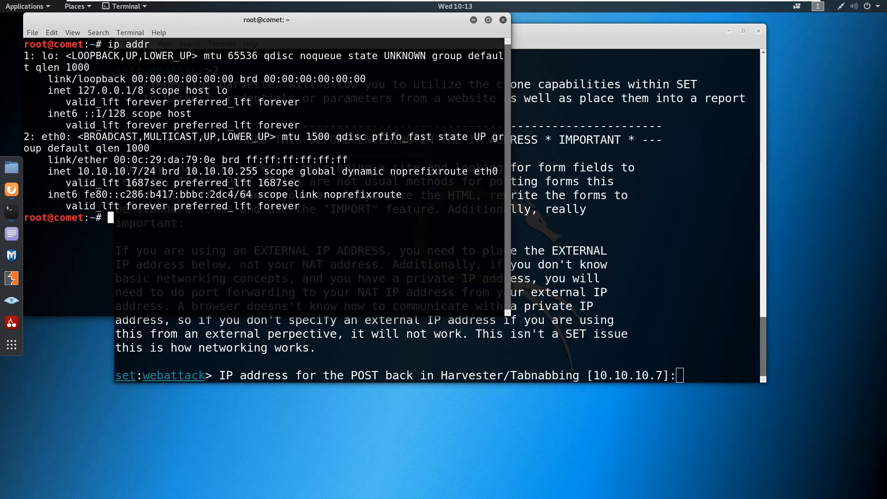
double_click(105, 171)
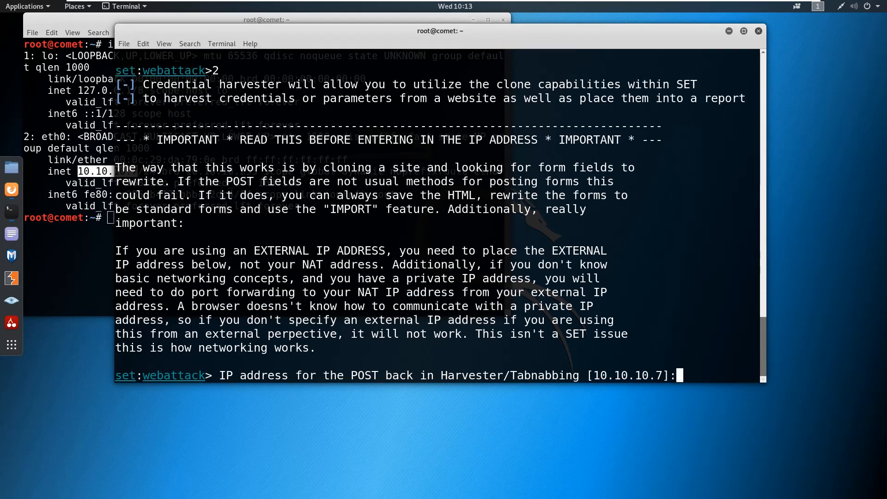
Enter 10.10.10.7 as the harvester's POST-back IP address.
text(10.10.10.7)
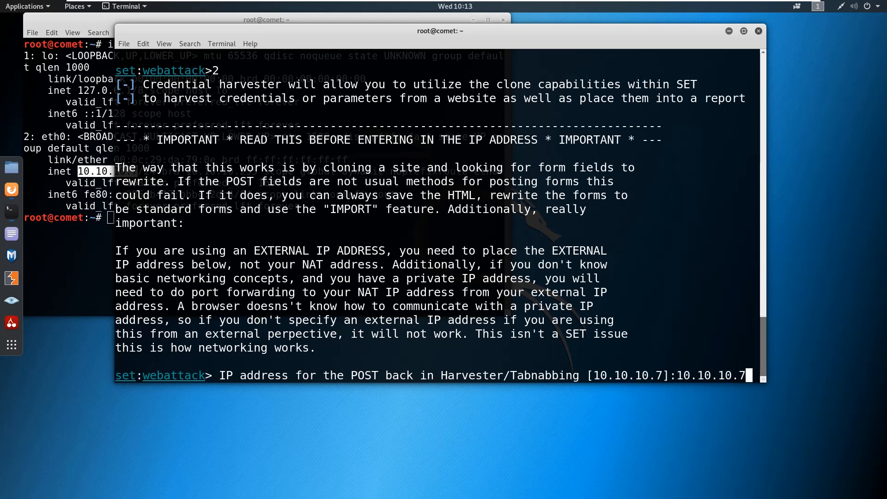
key(Return)
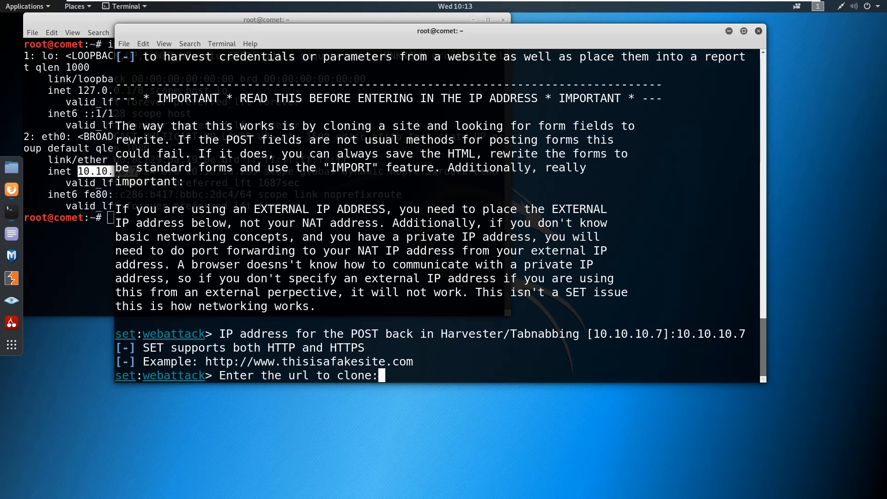
text(htt)
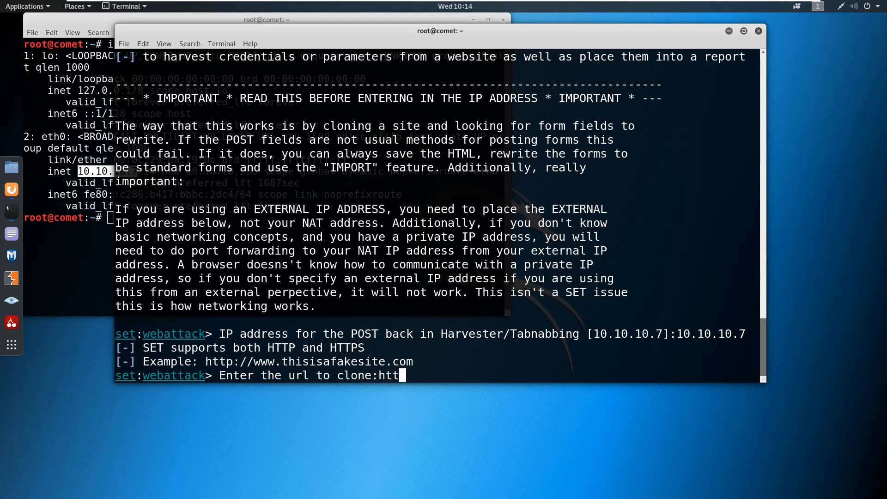
text(p://)
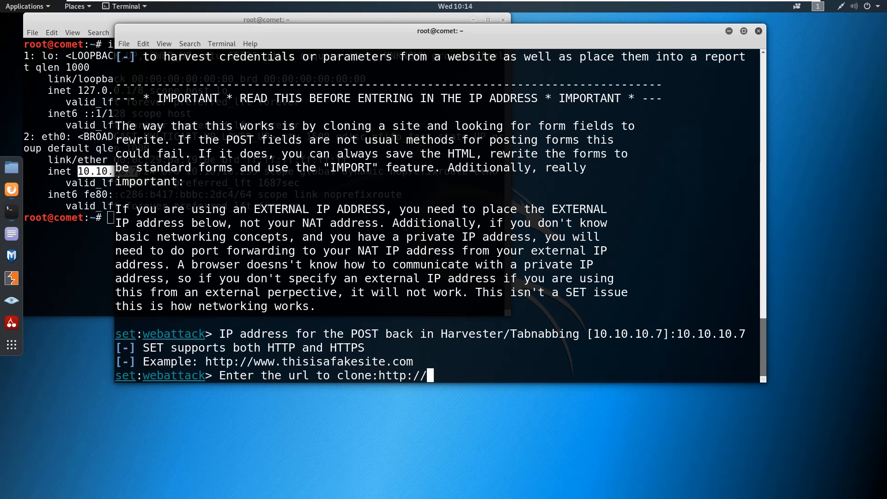
text(login)
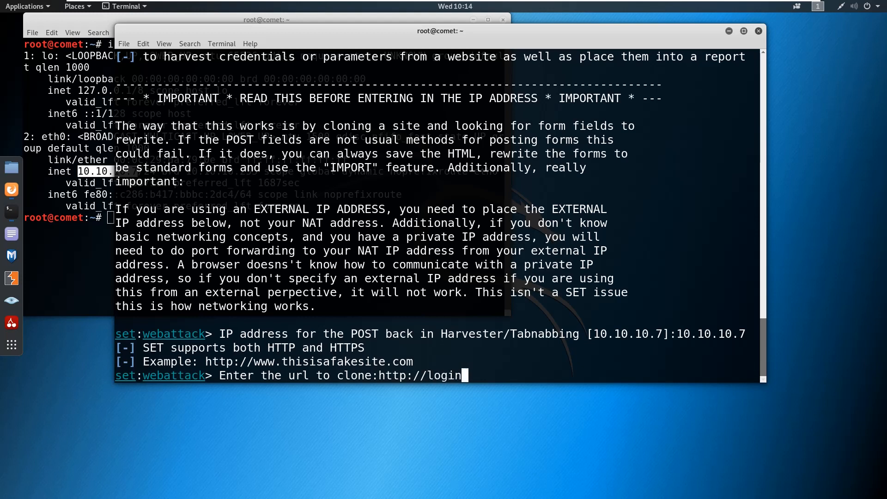
text(.)
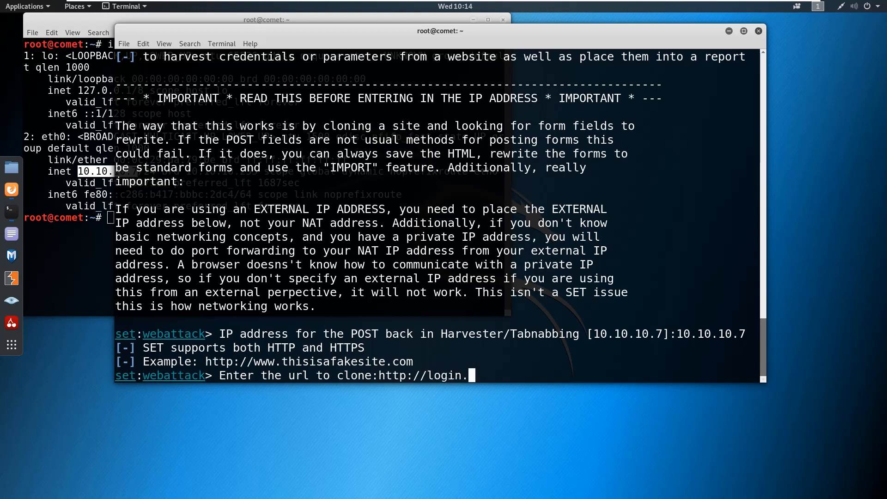
text(faceb)
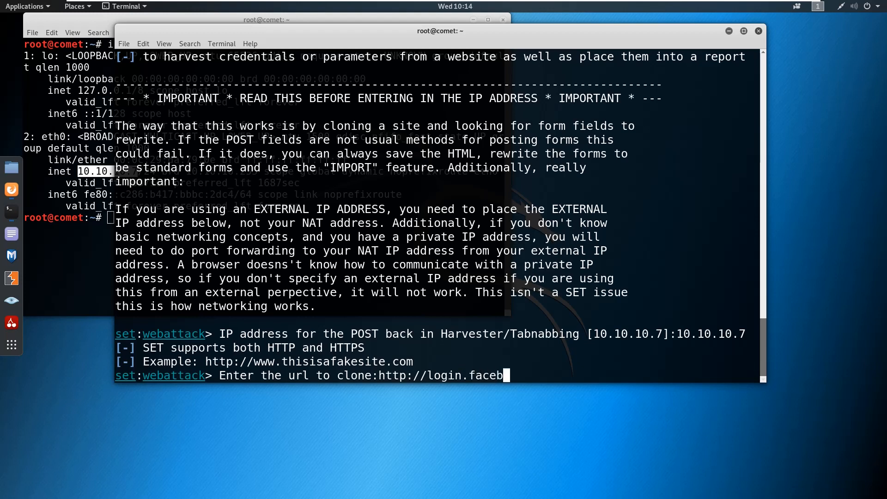
text(ook.com)
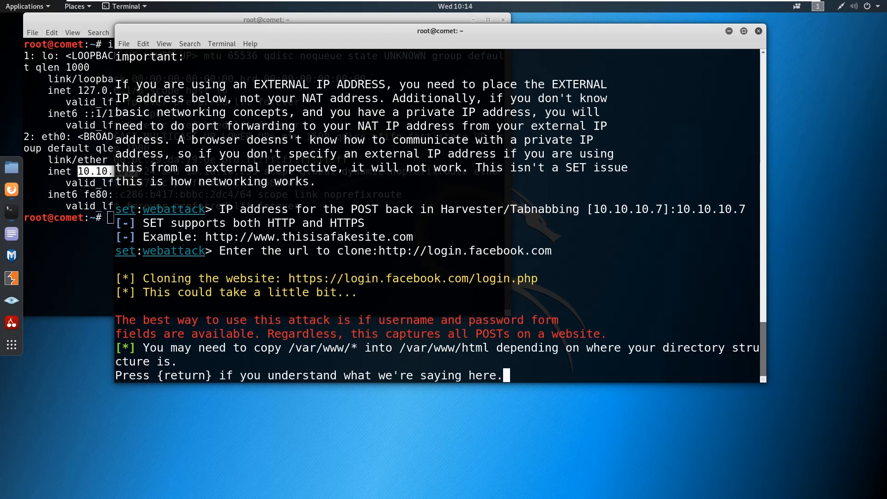
Confirm the clone and acknowledge the /var/www note so the harvester listens on port 80.
key(Return)
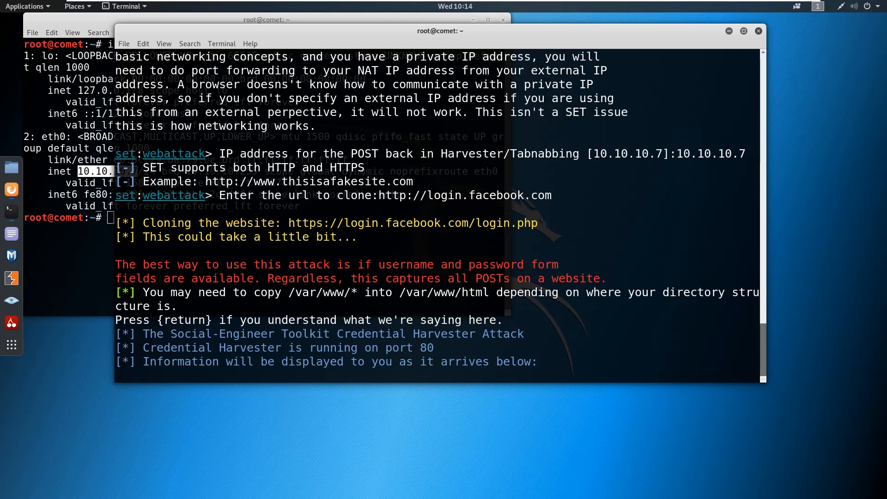
key(Return)
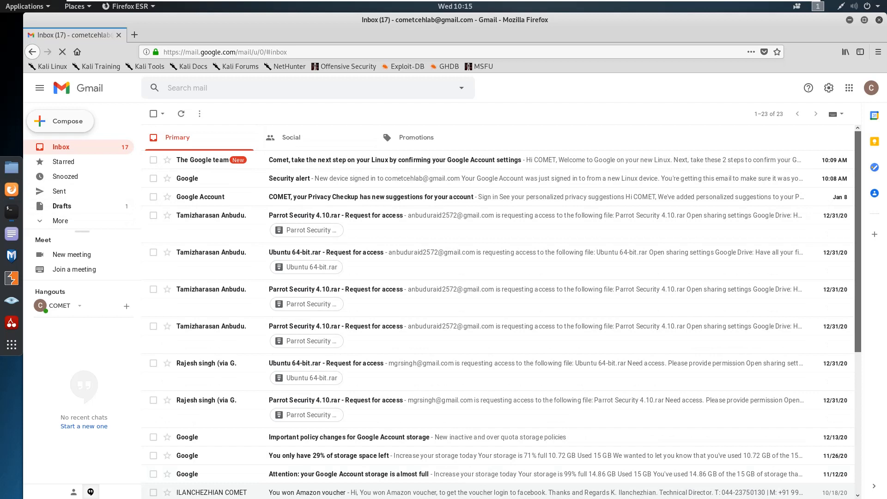
Start a new message with Compose in the Gmail inbox.
click(61, 121)
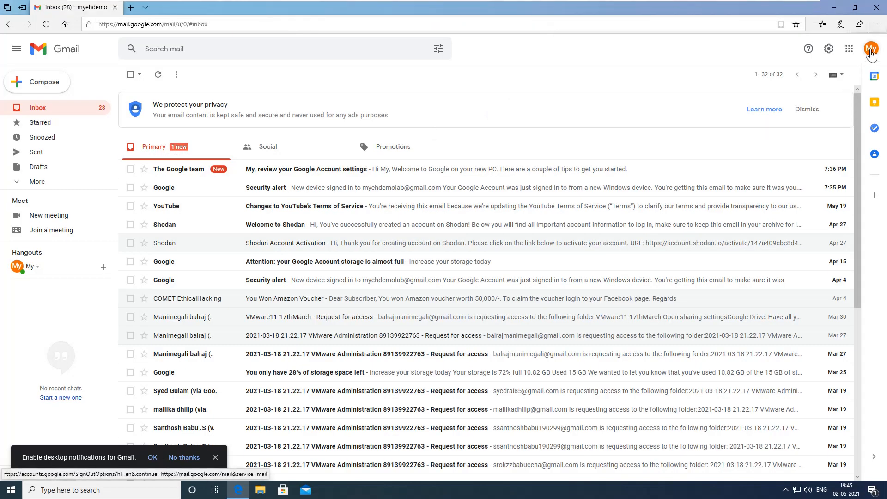
click(870, 49)
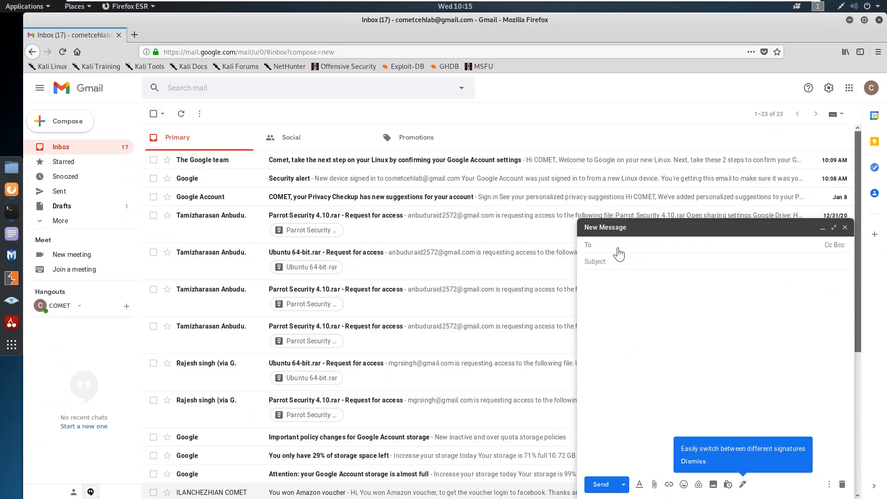
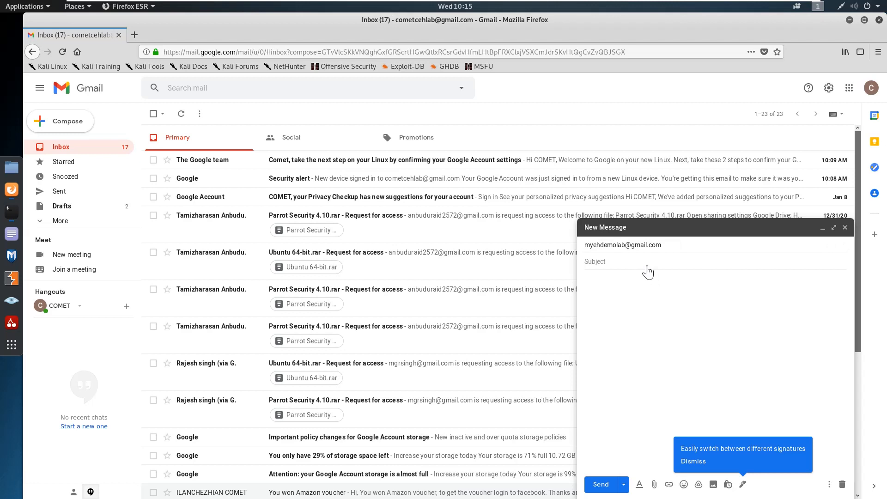
Address the draft to the target's Gmail address and move to the Subject field.
click(622, 262)
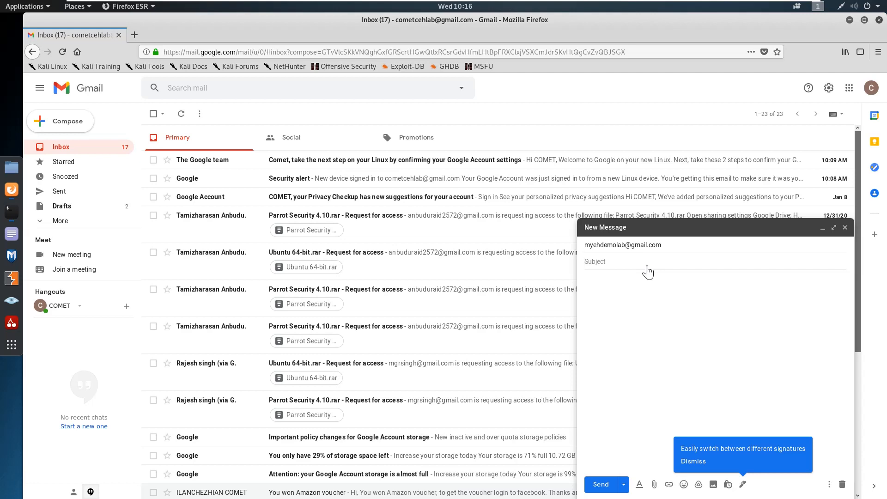
click(595, 261)
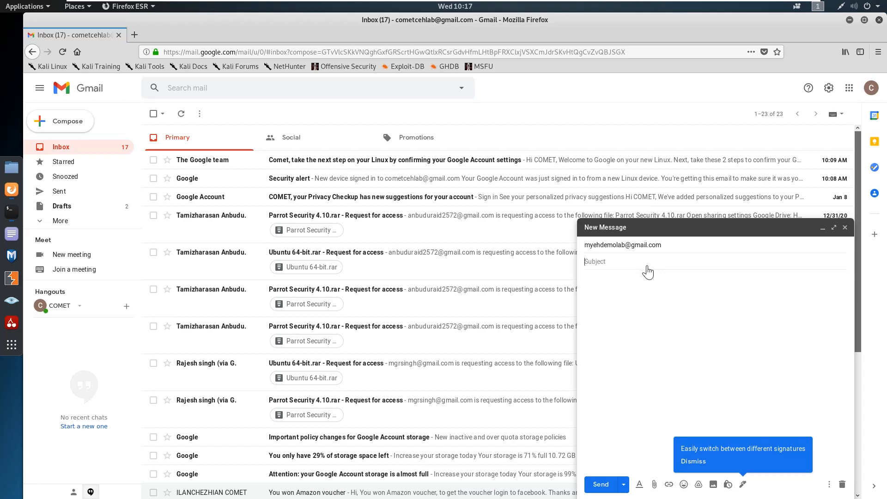
Enter the subject "You won Amazon Voucher".
text(You won A)
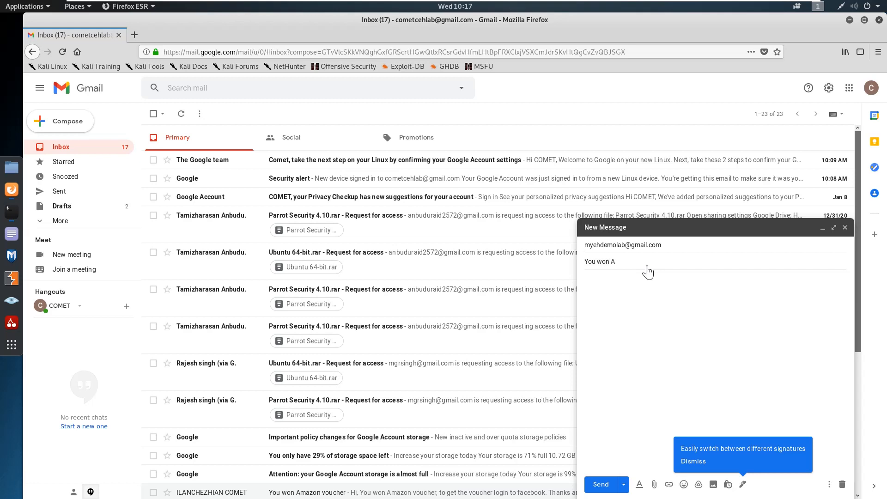
text(mazon)
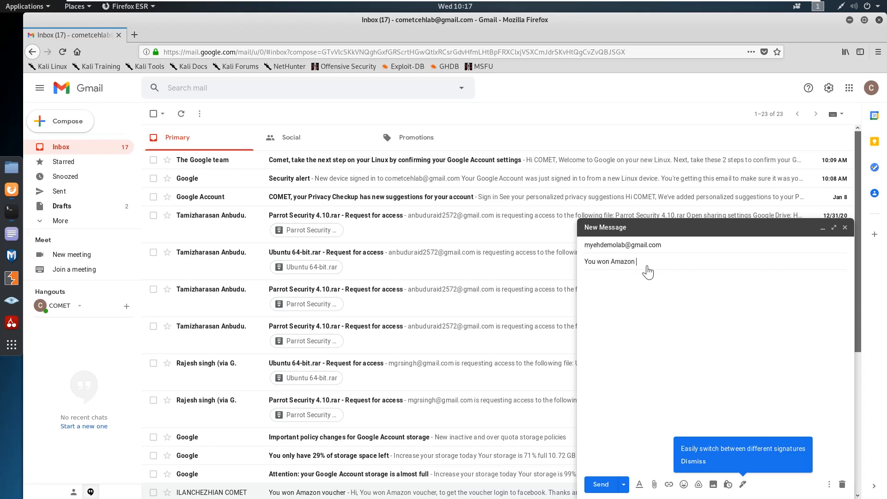
text(Voucher)
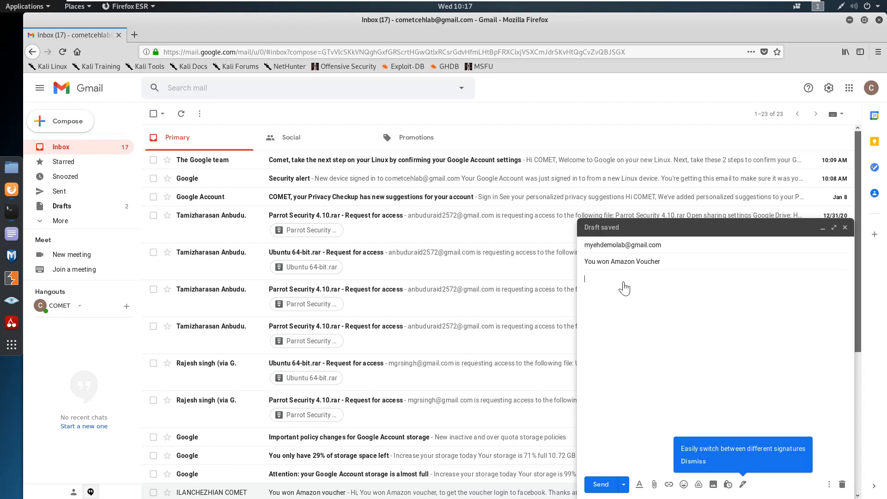
Write the Dear Customer greeting and reuse the subject wording "You won Amazon Voucher" in the body.
text(Dear C)
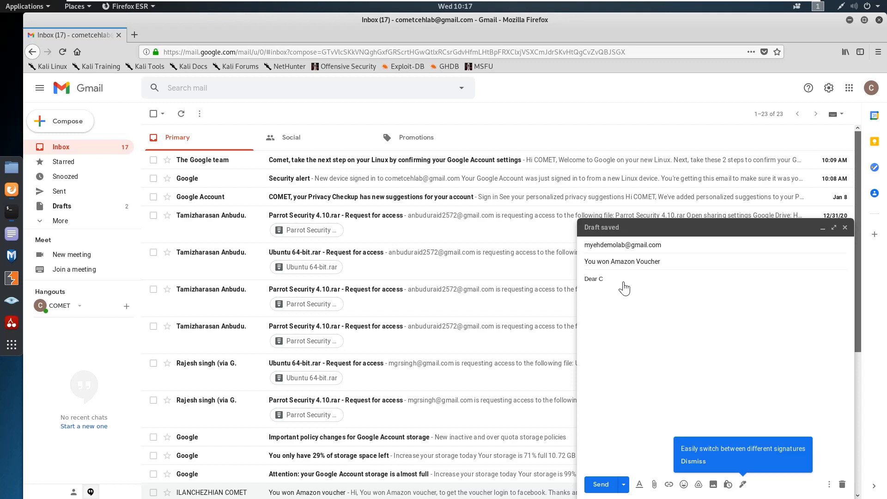
text(ustomer,)
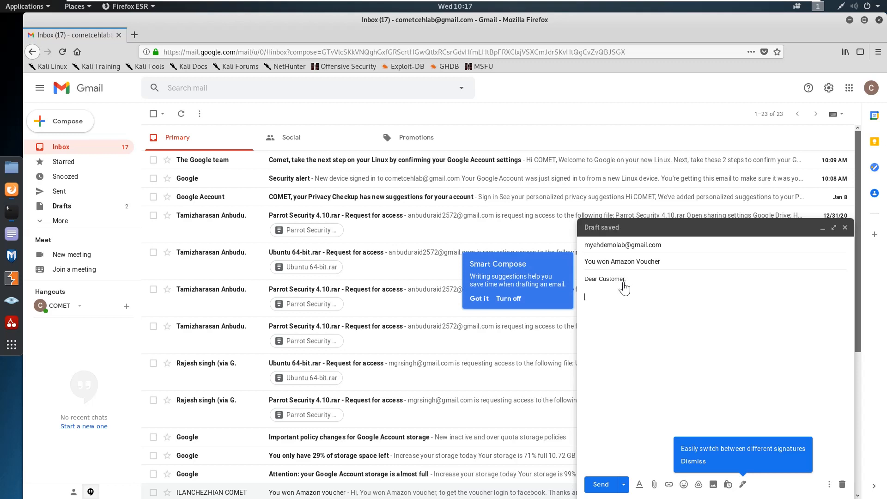
text(Yo)
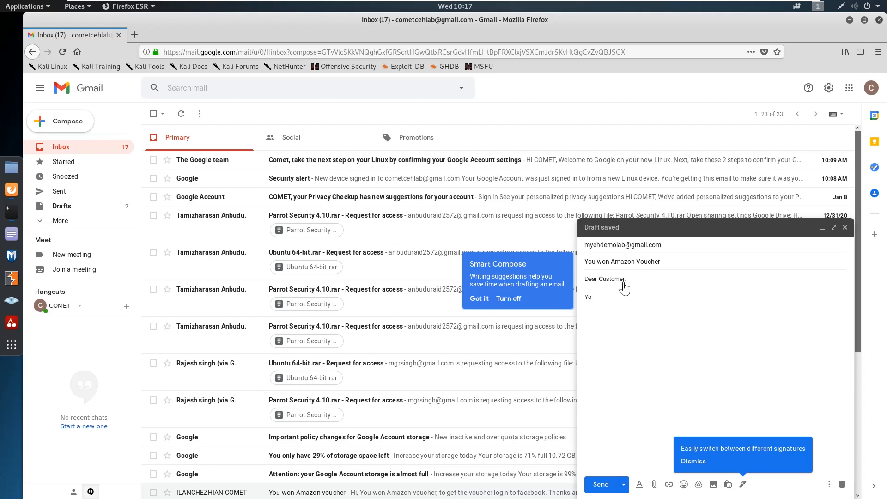
text(u)
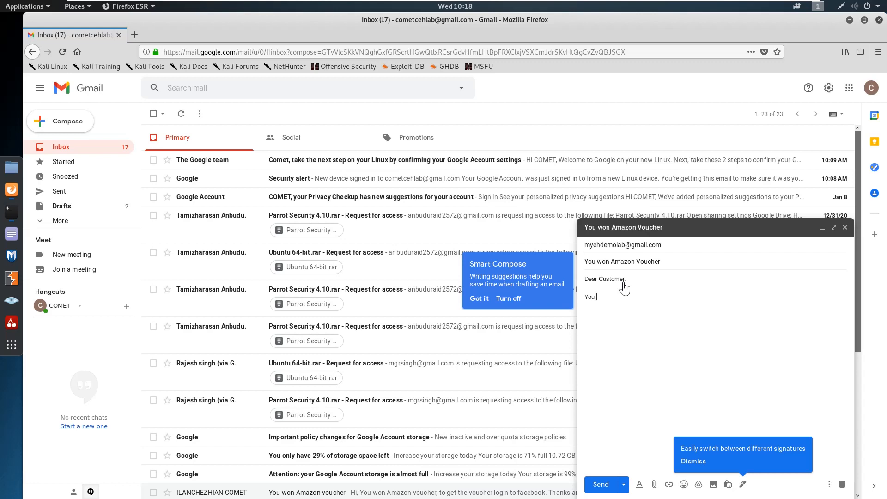
double_click(589, 296)
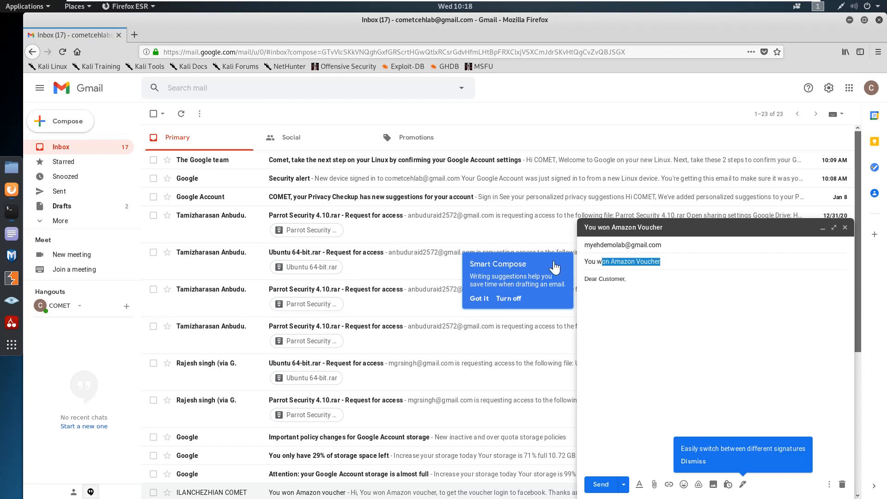
click(603, 288)
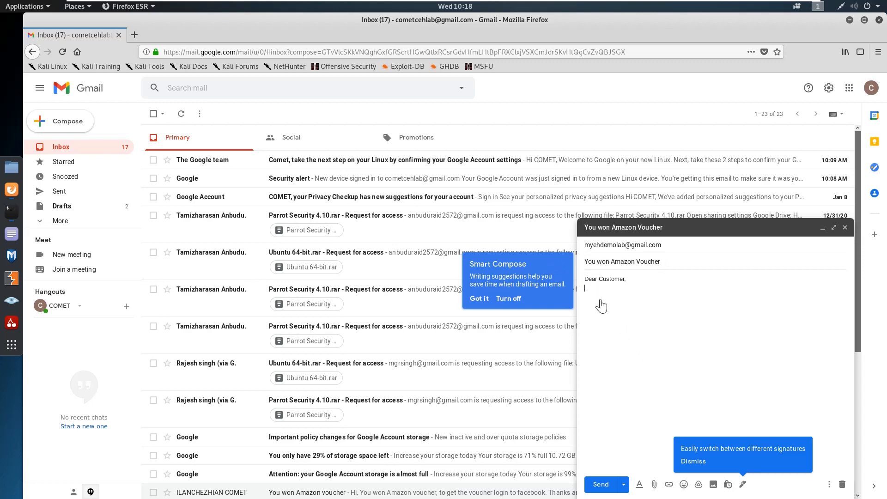
text(You won Amazon Voucher, to)
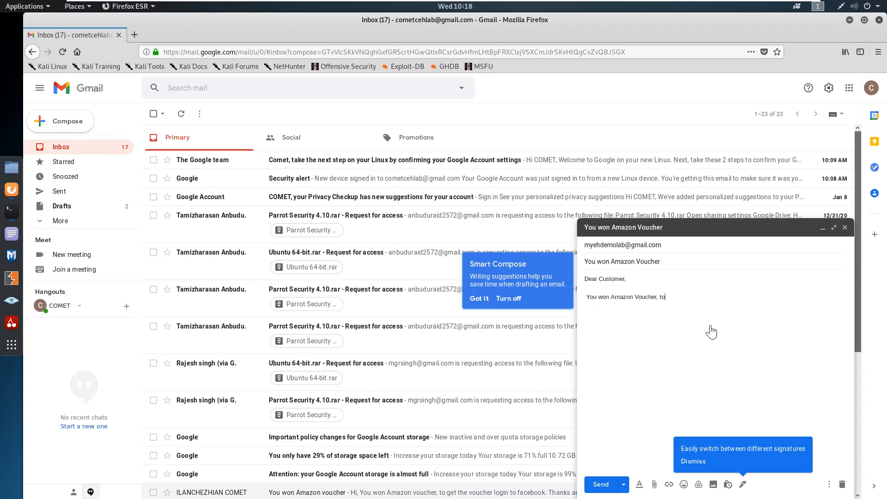
Finish the body urging the customer to login to facebook, signed Regards with a placeholder name.
text(get the)
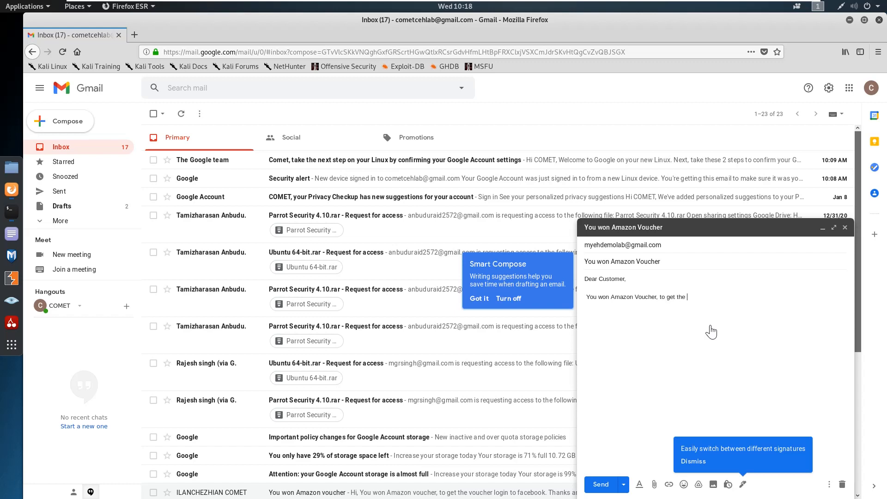
text(you)
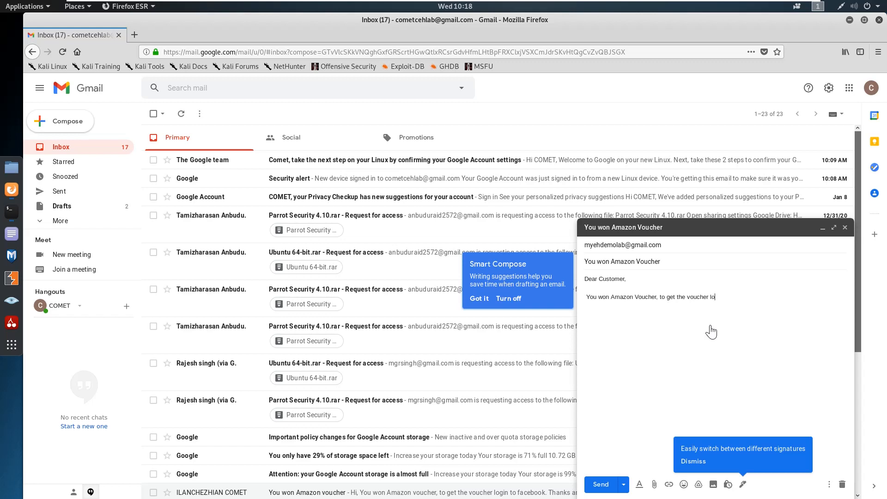
text(gin to)
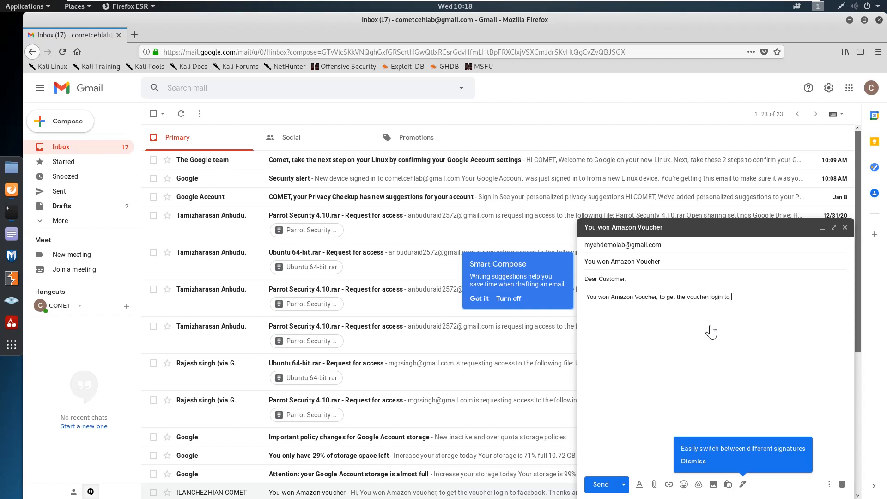
text(facebook.)
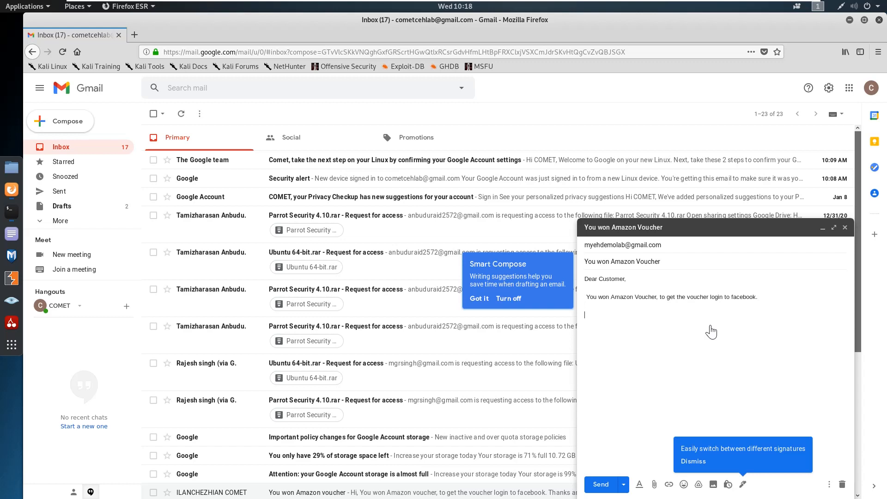
text(Re)
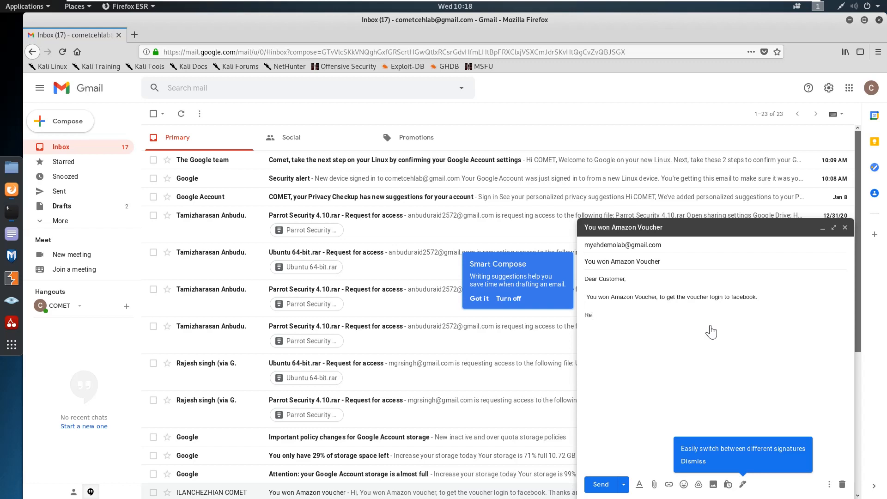
text(gards)
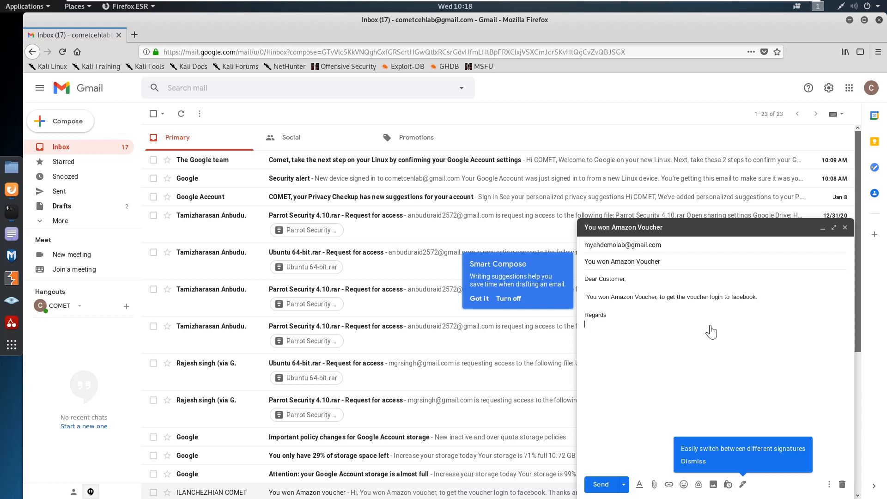
text(xxxxx)
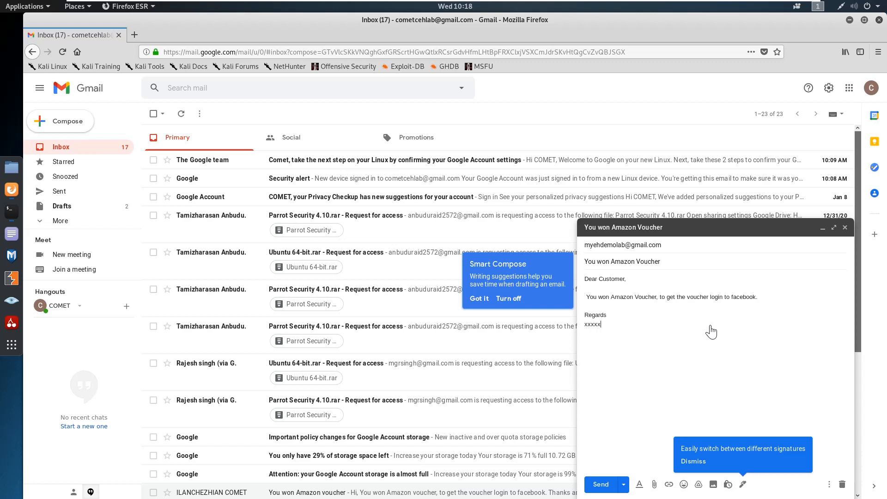
text(xx)
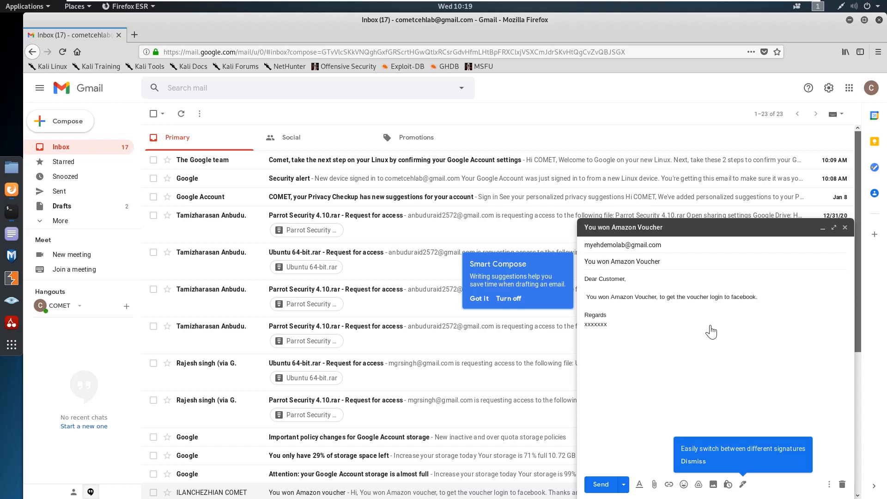
click(602, 325)
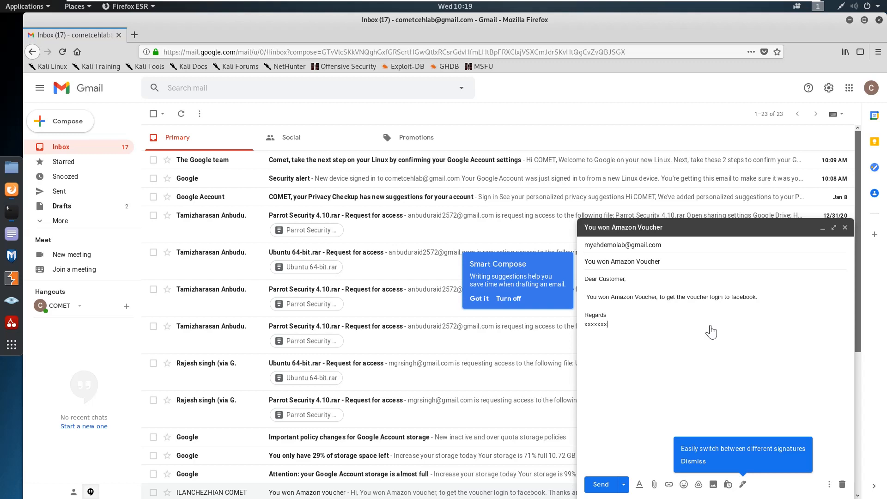
mouse_move(709, 315)
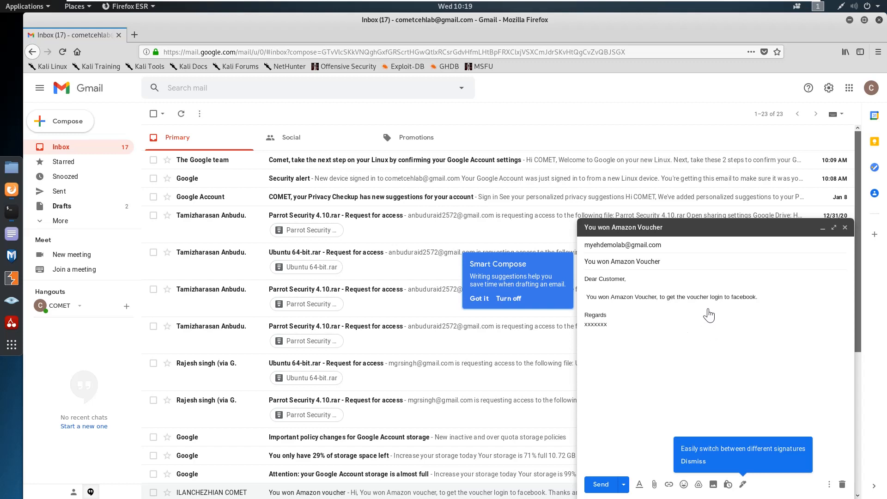
Select the word login and start adding a link to it, dismissing the Smart Compose prompt.
double_click(715, 297)
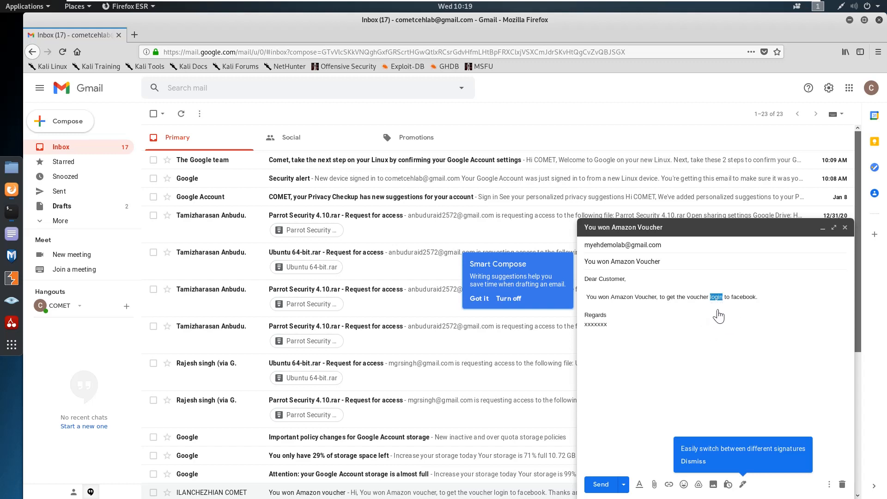
mouse_move(748, 431)
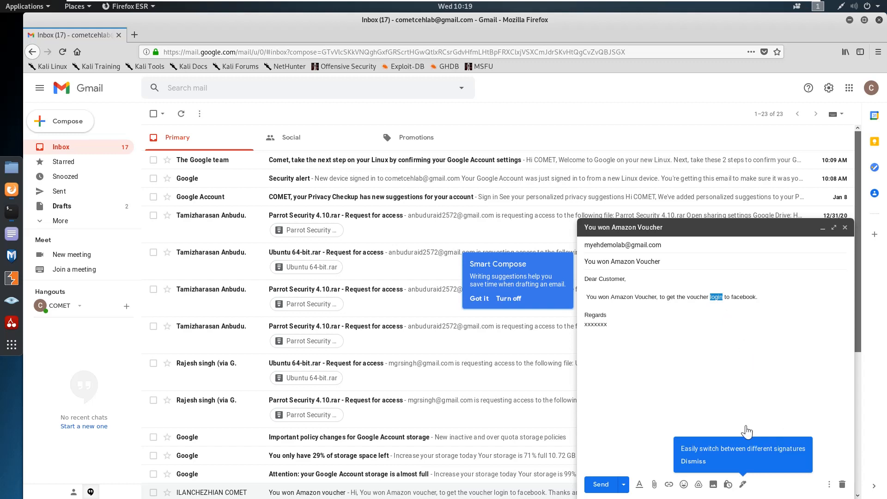
mouse_move(694, 423)
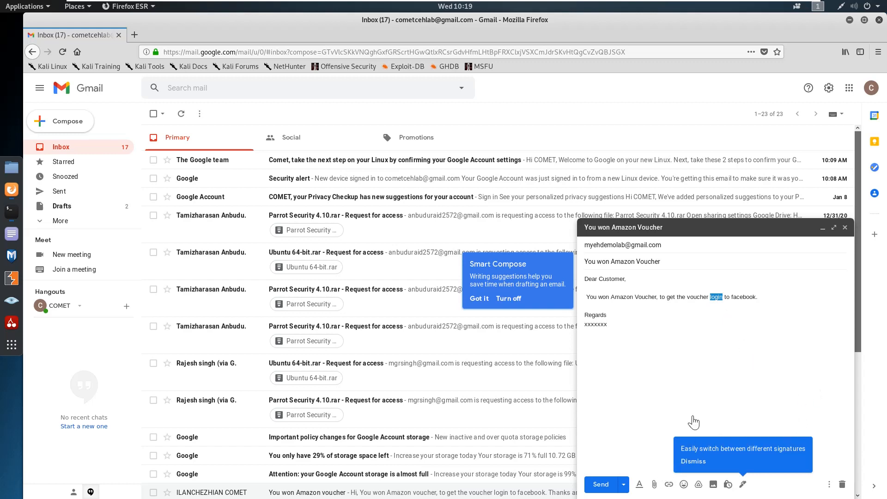
mouse_move(723, 306)
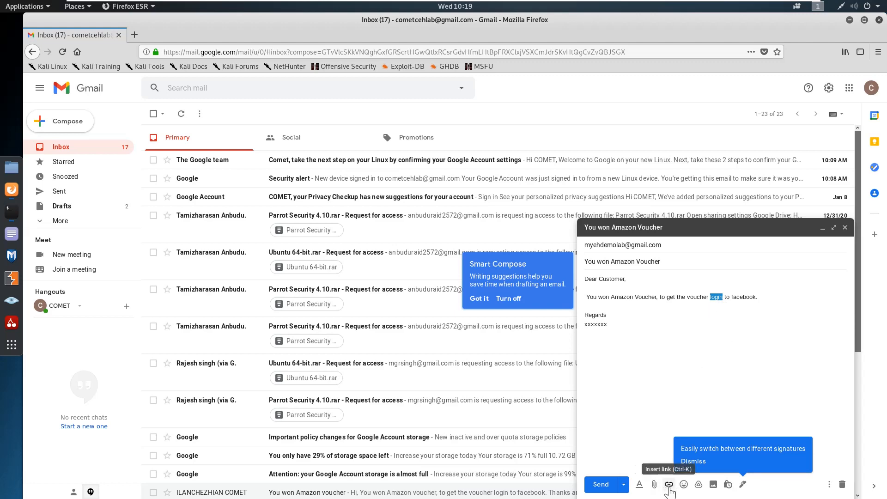
click(669, 485)
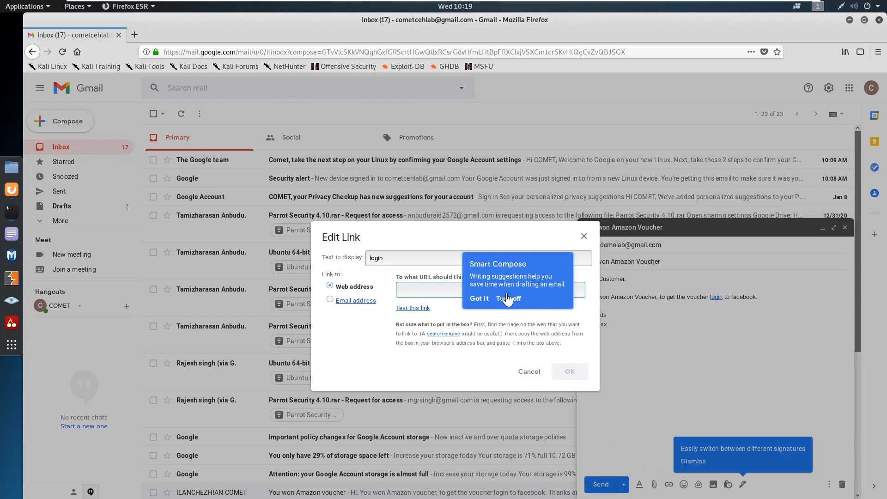
click(490, 290)
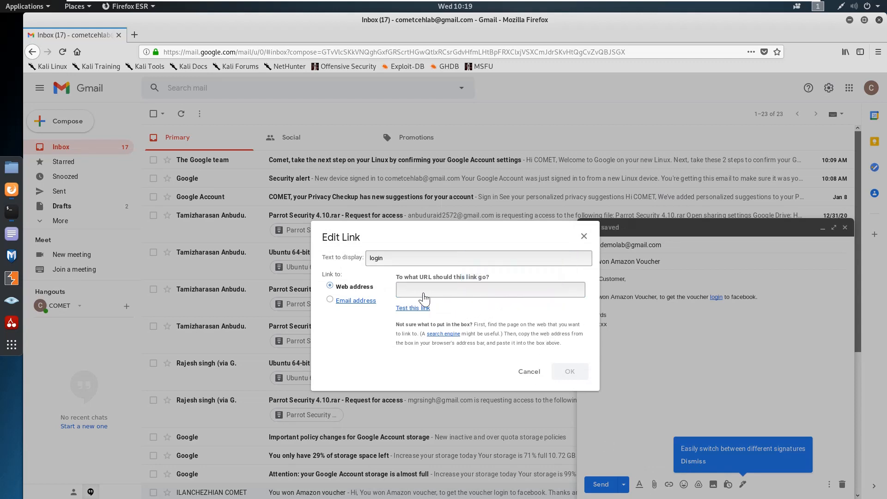
click(490, 289)
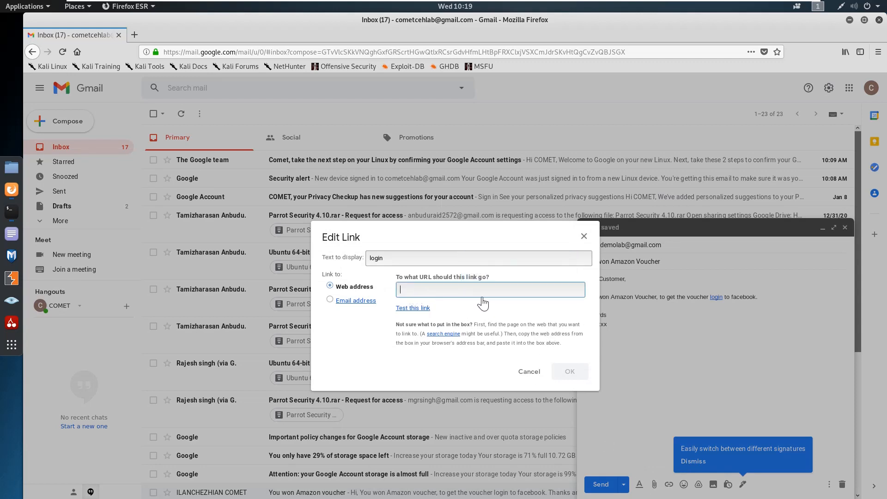
text(http)
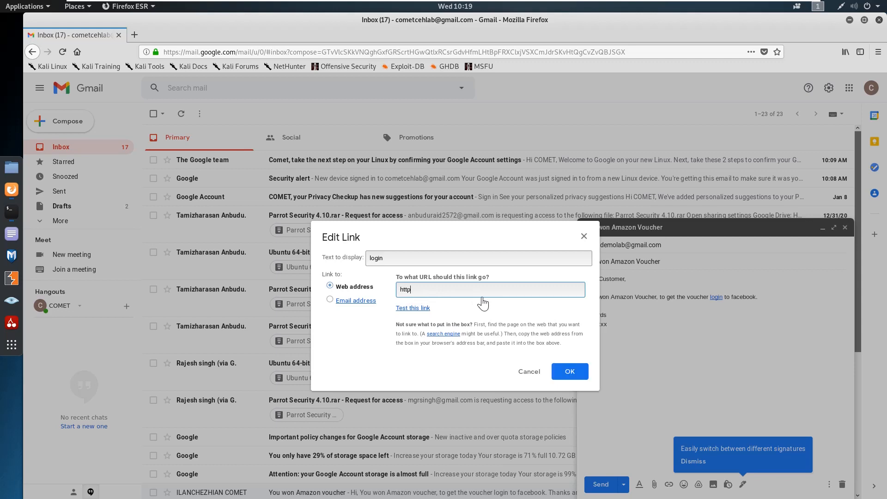
text(://)
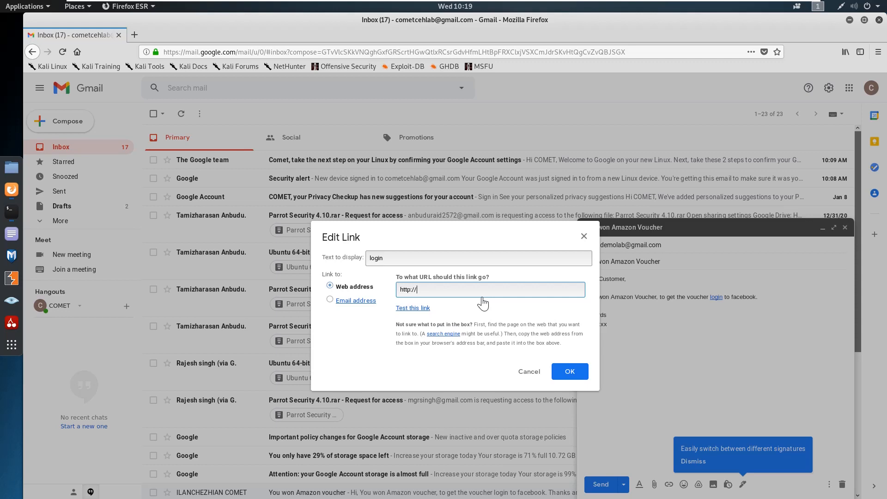
text(10.10.10.7)
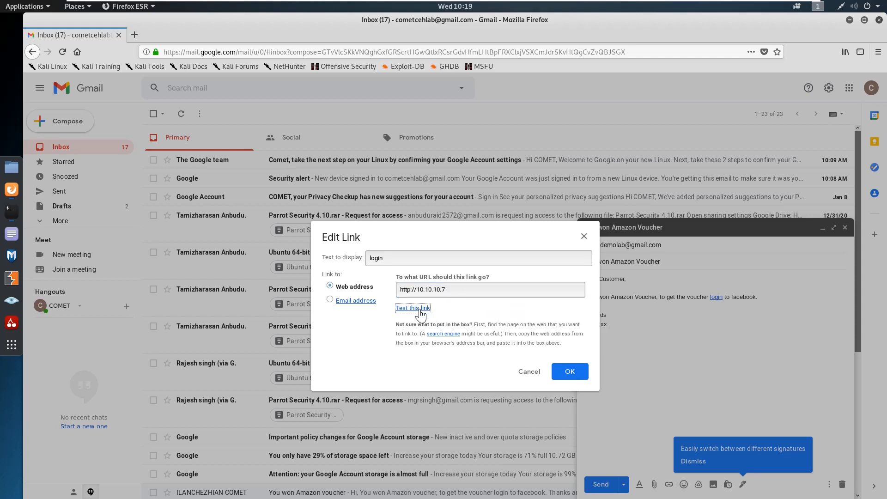
click(413, 307)
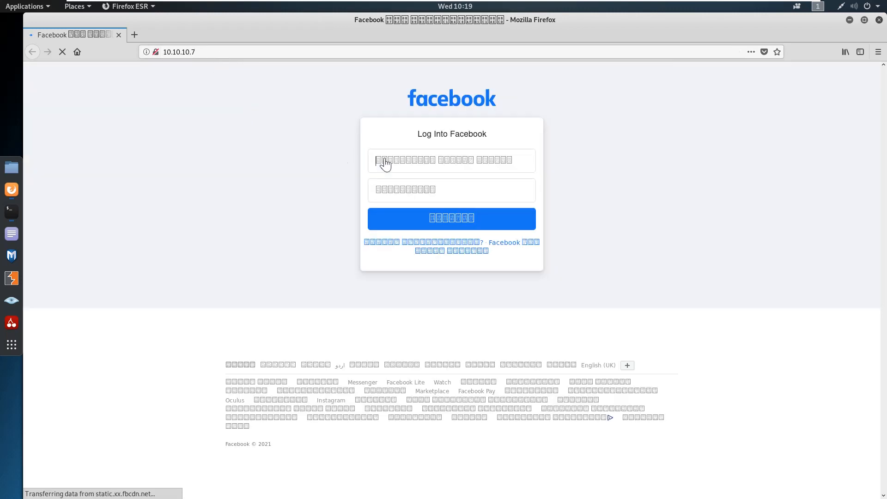
mouse_move(836, 56)
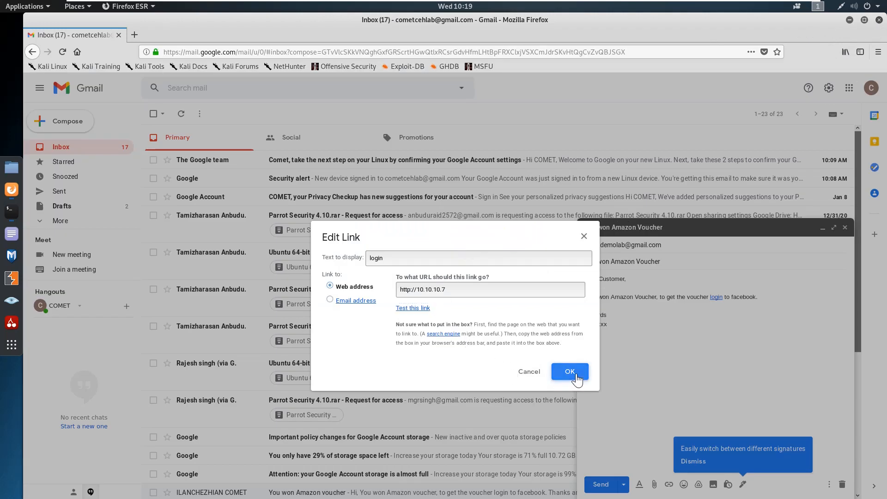
Confirm the login link and send the voucher email to the recipient.
click(570, 371)
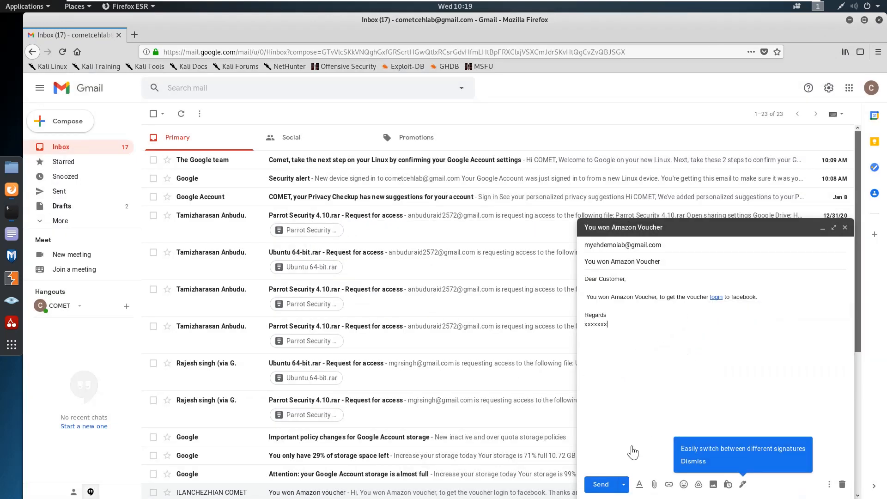
click(601, 484)
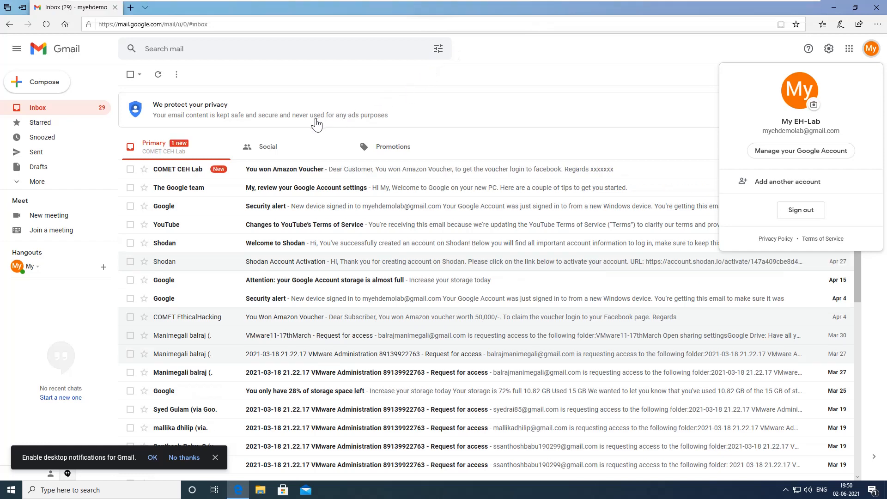
mouse_move(275, 174)
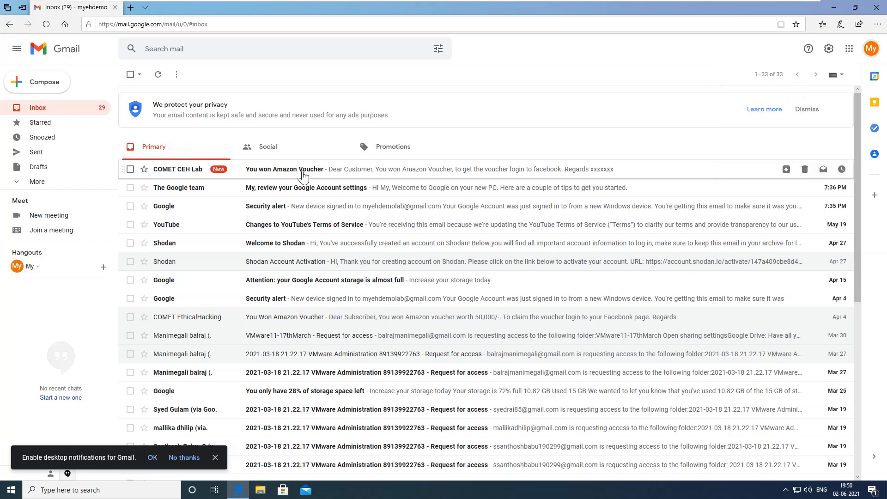
Open the You won Amazon Voucher email in the recipient's inbox.
click(284, 168)
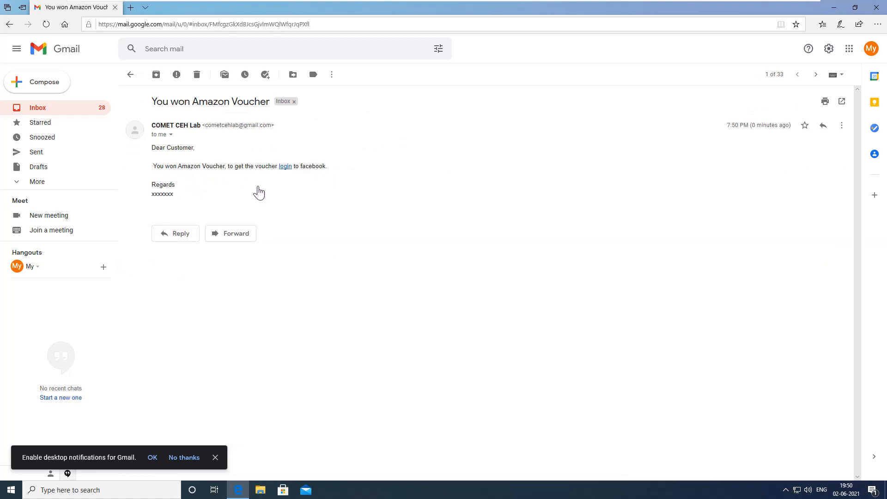
mouse_move(286, 166)
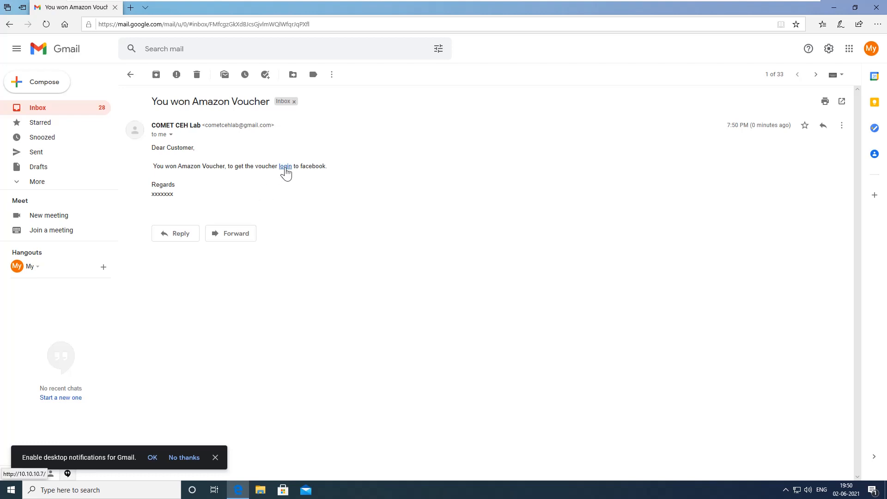
click(285, 166)
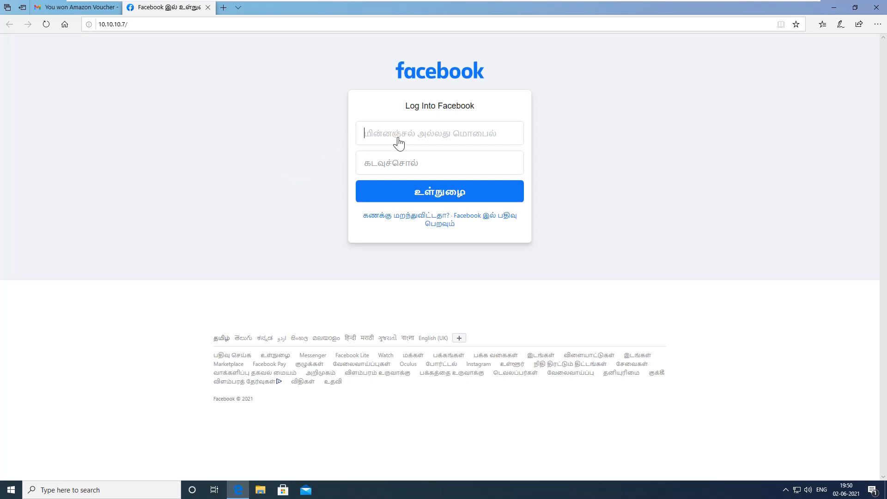
click(440, 133)
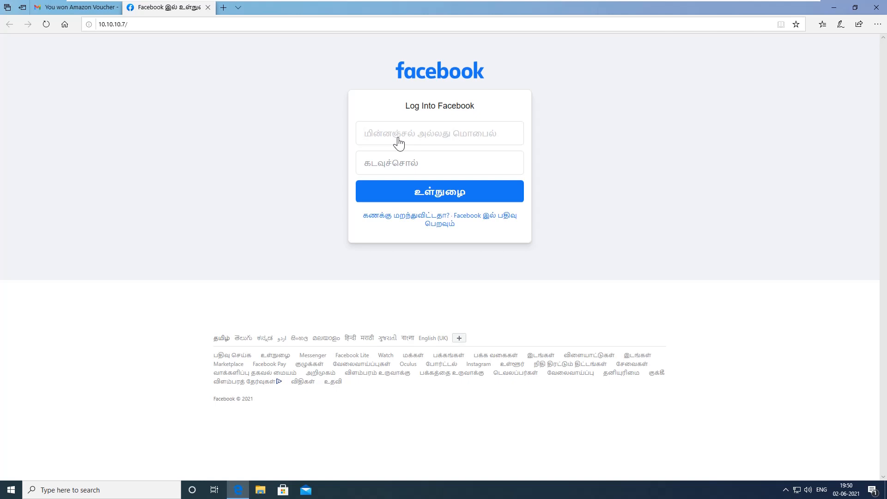
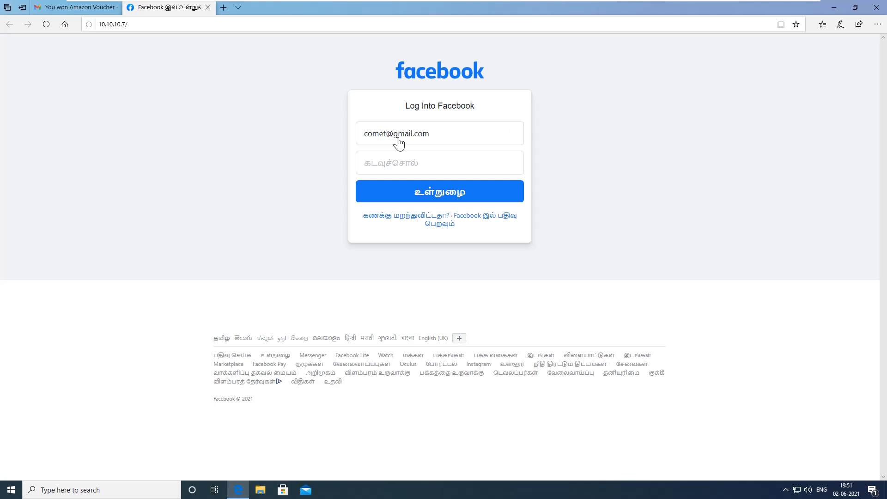
text(••)
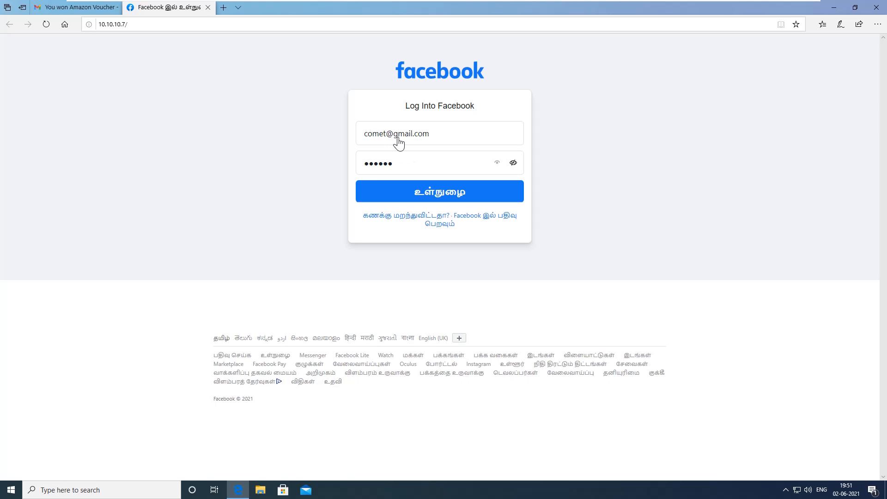
click(439, 191)
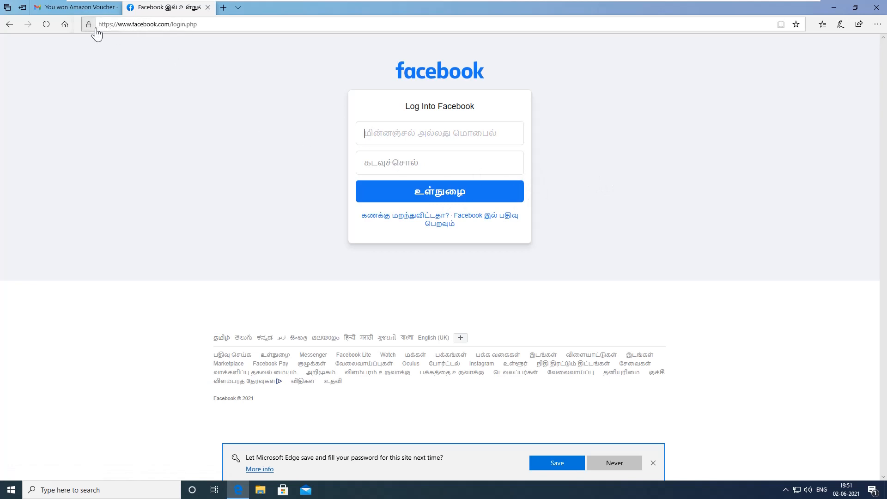
mouse_move(114, 29)
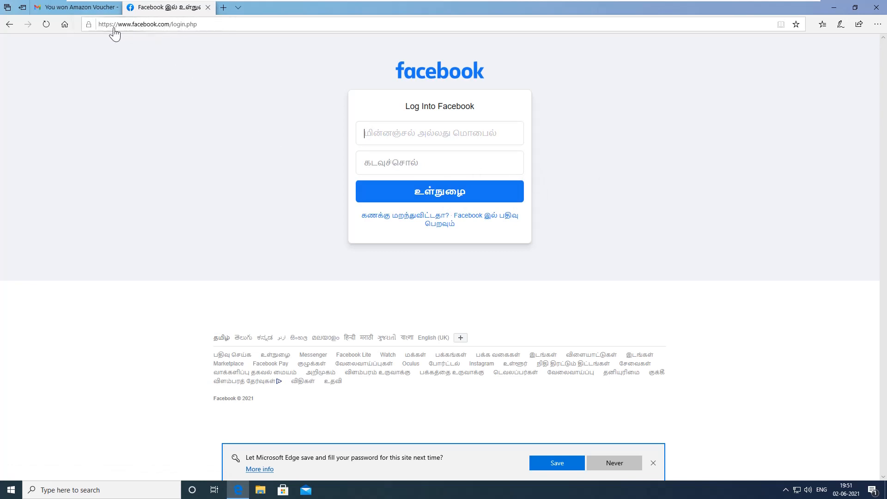
mouse_move(254, 68)
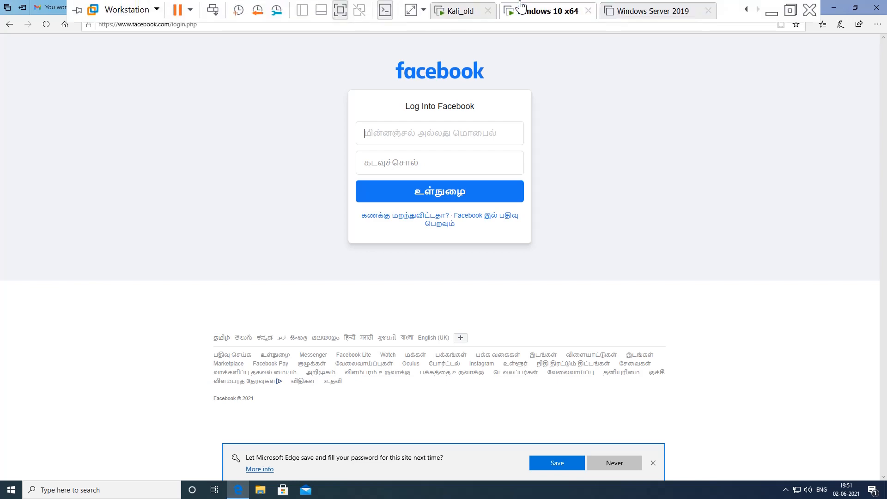
Switch to the Kali VM and highlight the captured username and password lines in SET's output.
click(456, 11)
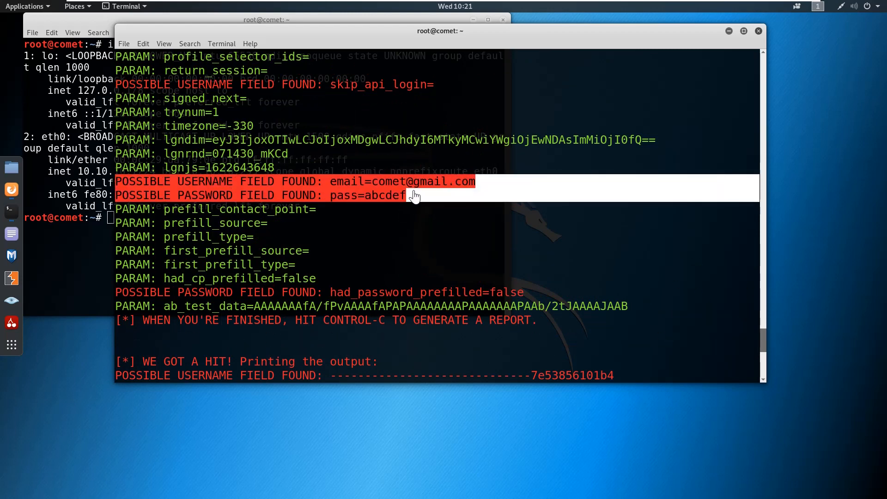
double_click(352, 182)
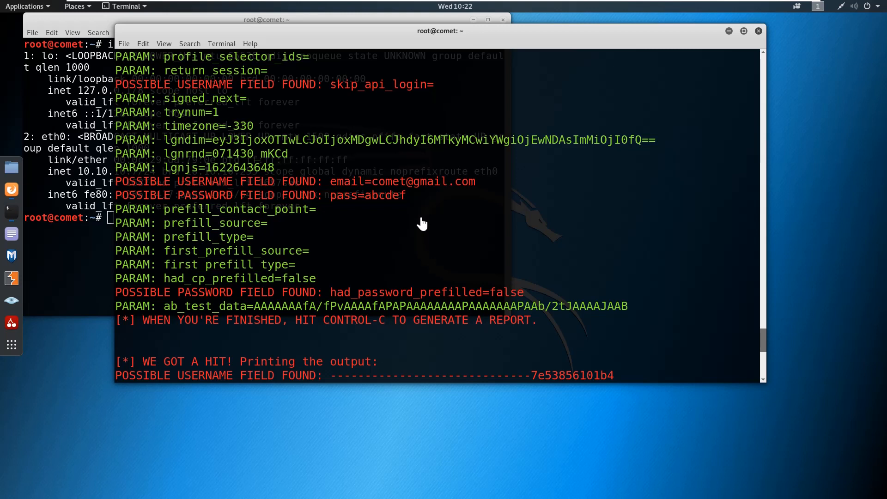
mouse_move(458, 232)
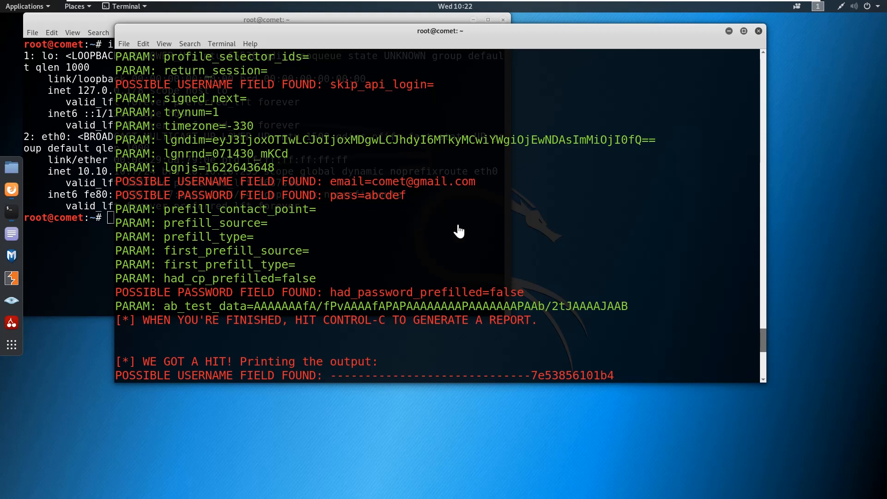